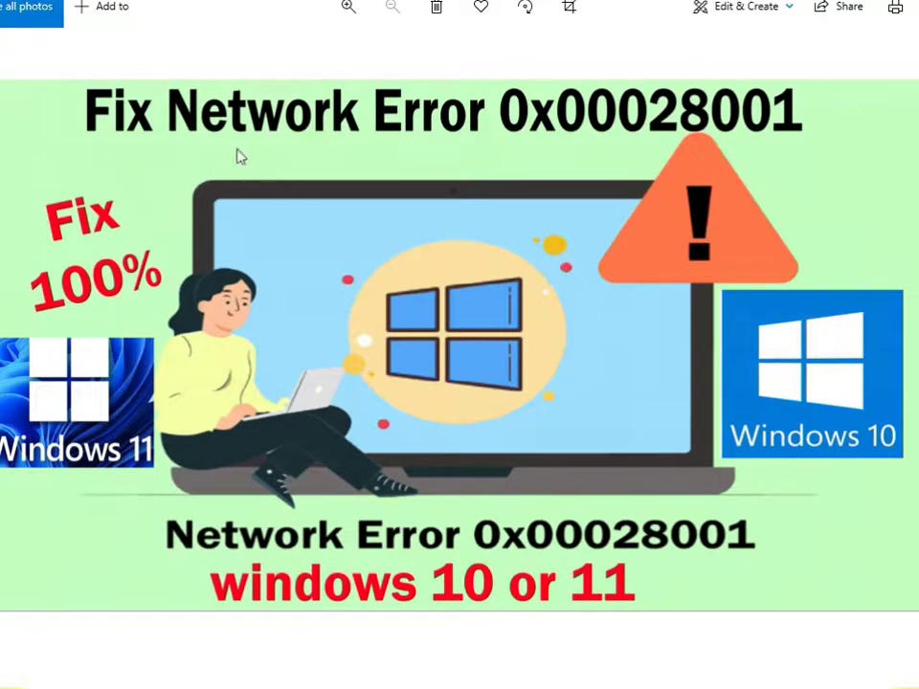
mouse_move(524, 134)
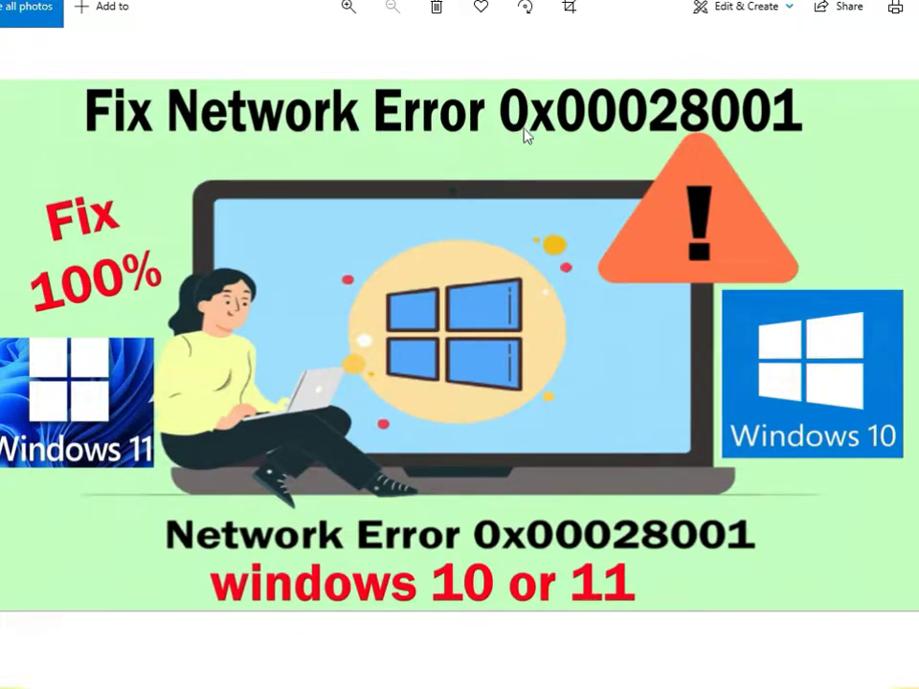
mouse_move(705, 130)
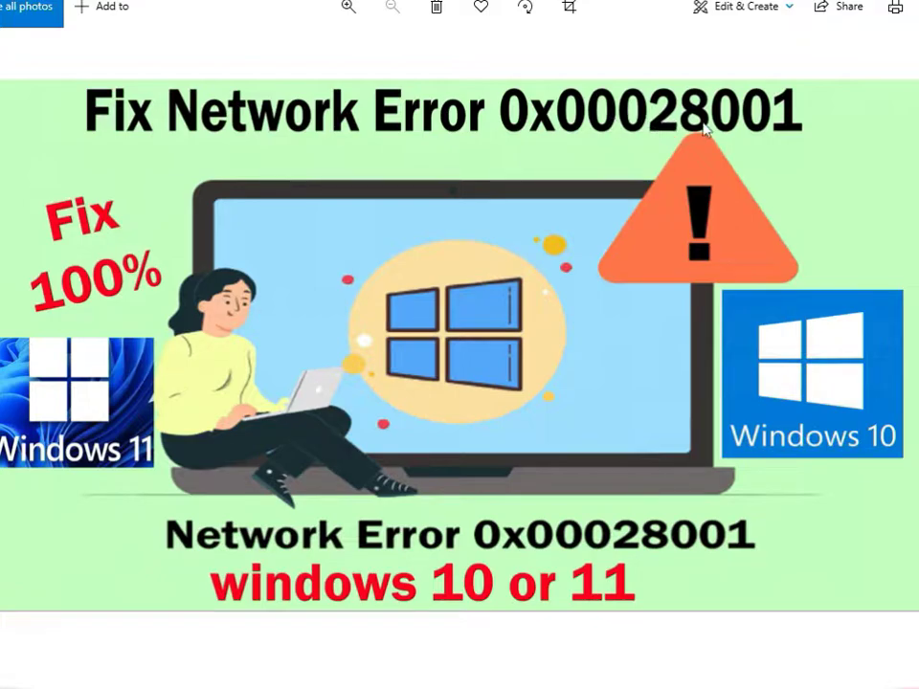
mouse_move(236, 559)
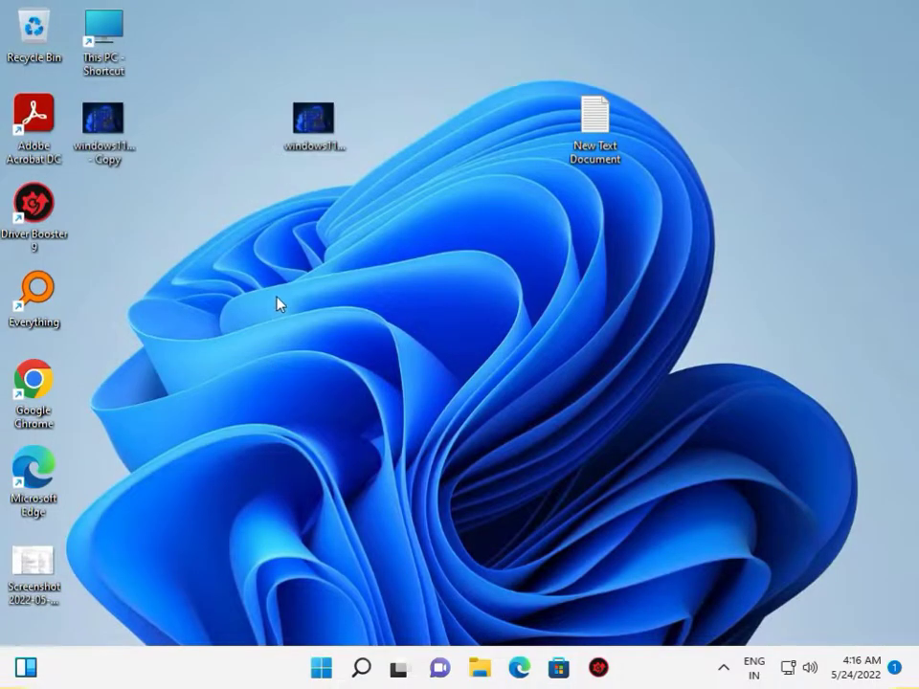
mouse_move(329, 353)
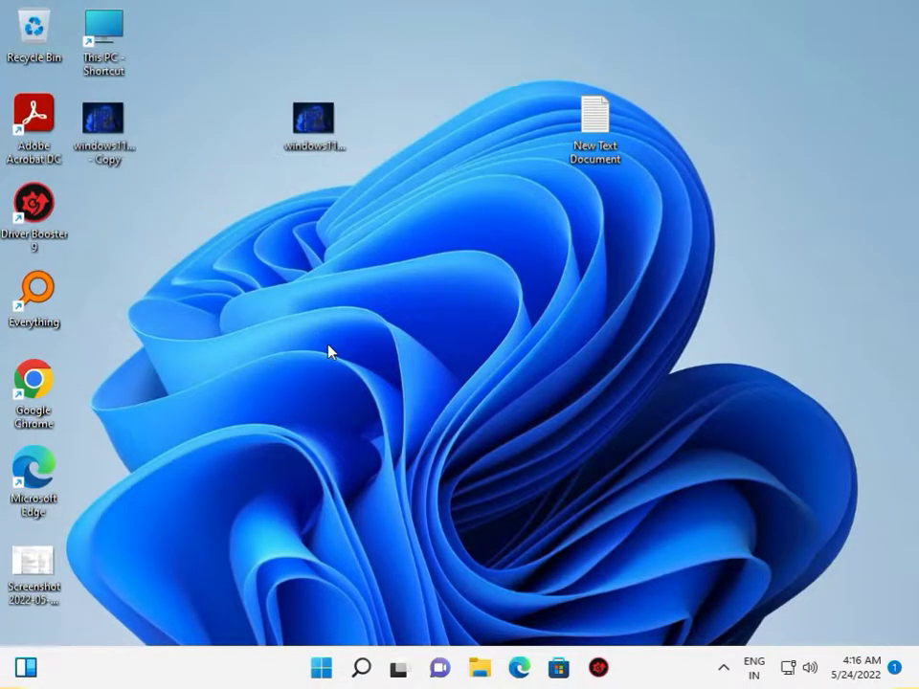
Refresh the desktop, then search for Control Panel from Start and launch it
right_click(329, 352)
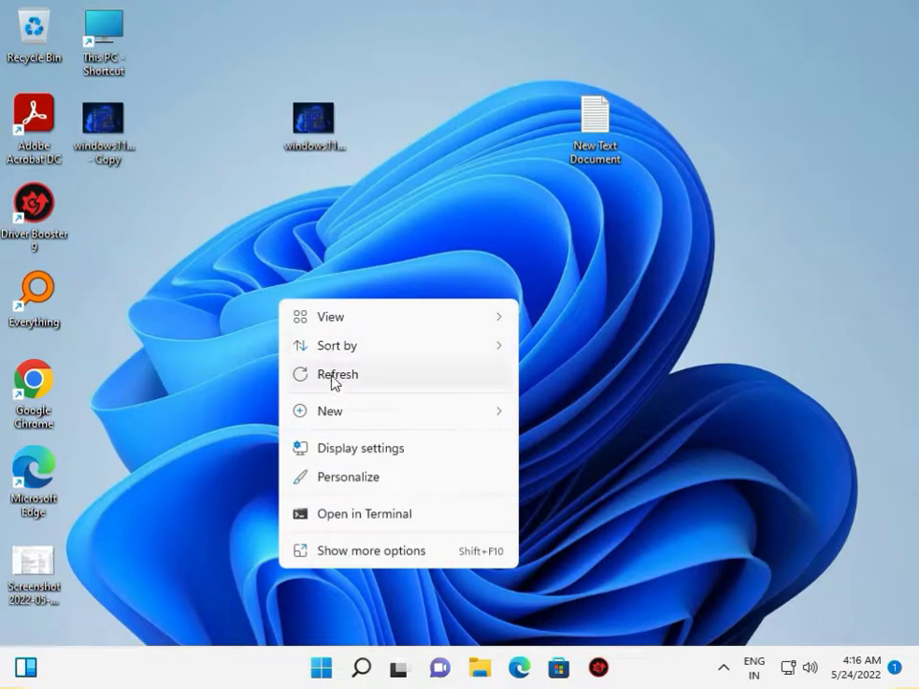
left_click(337, 373)
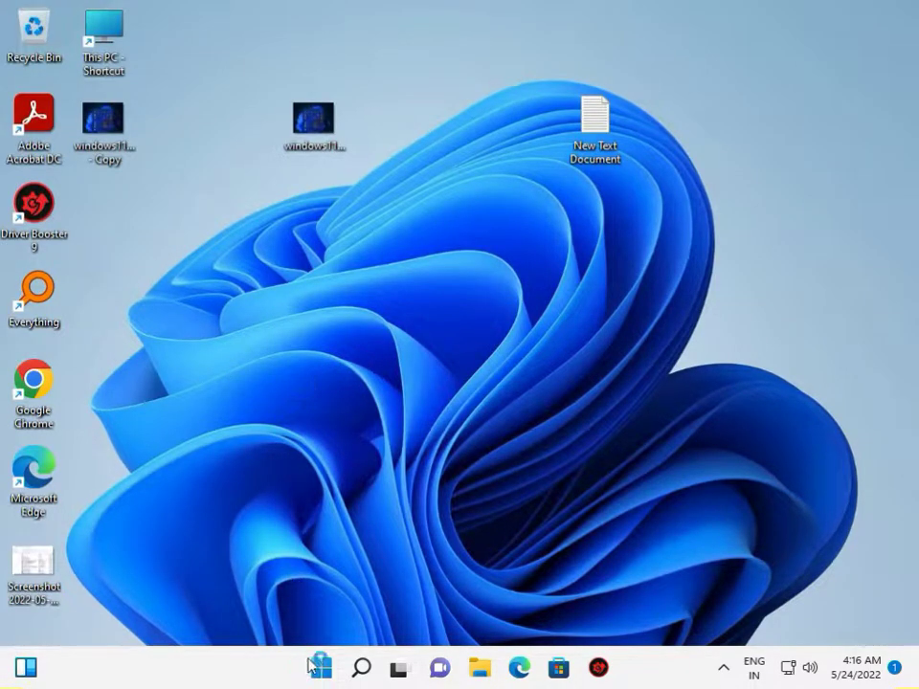
left_click(318, 667)
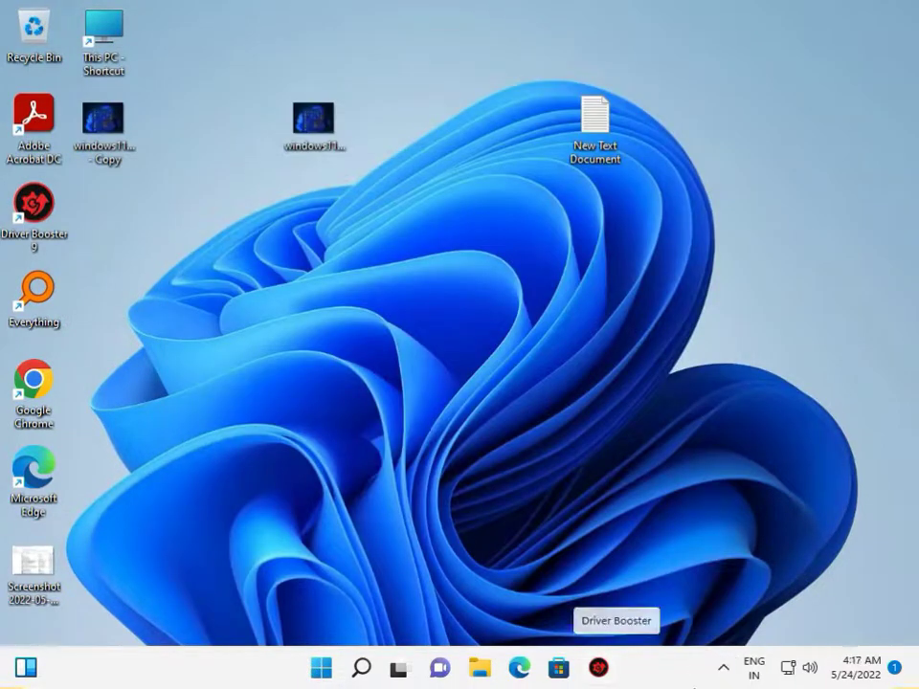
mouse_move(425, 425)
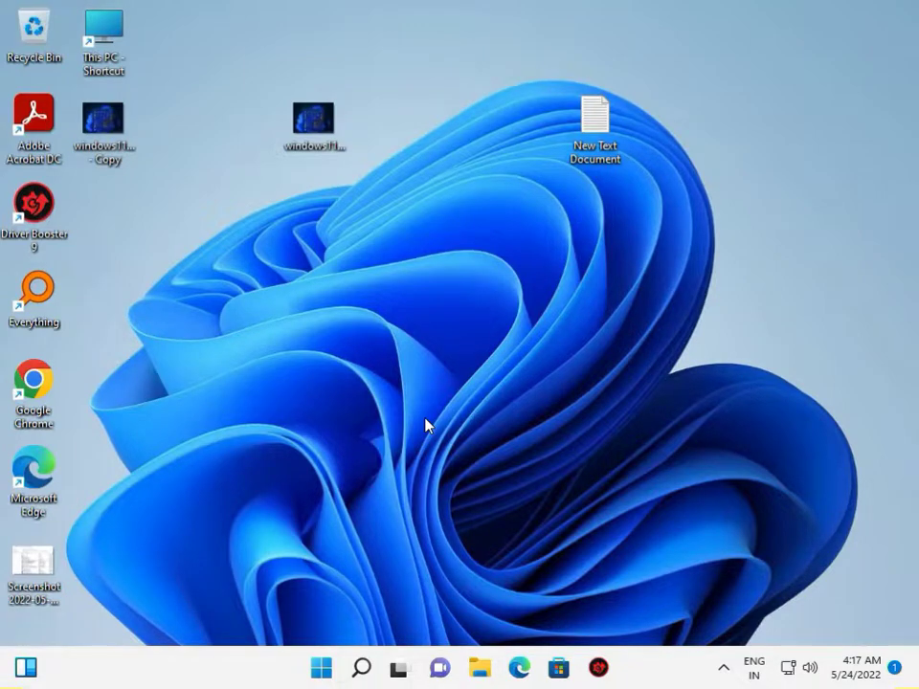
mouse_move(709, 578)
type("c")
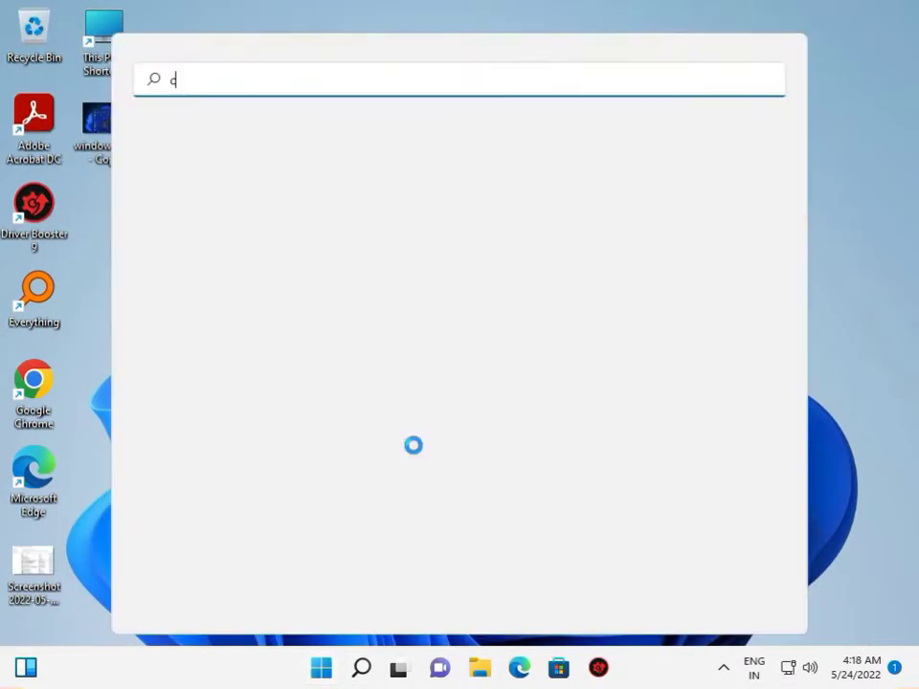
type("on")
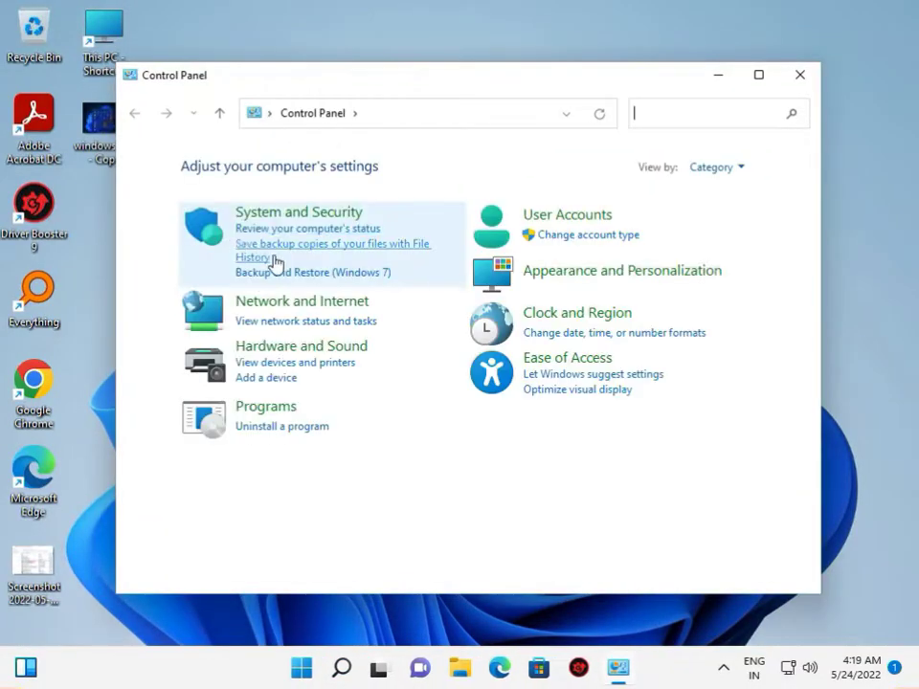
Go through Network and Internet to the Network and Sharing Center and the adapter list
left_click(303, 300)
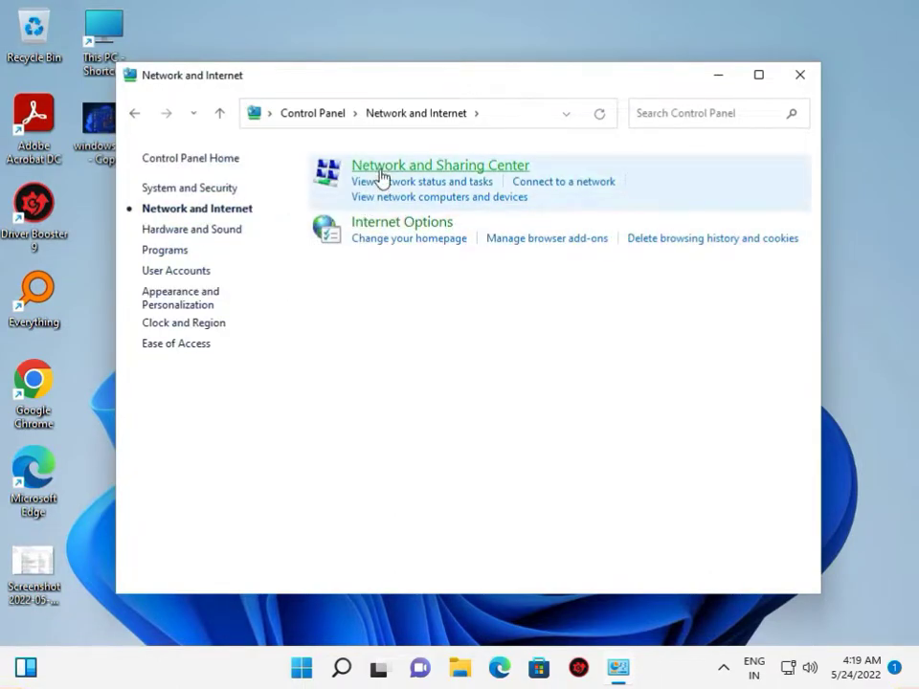
left_click(440, 165)
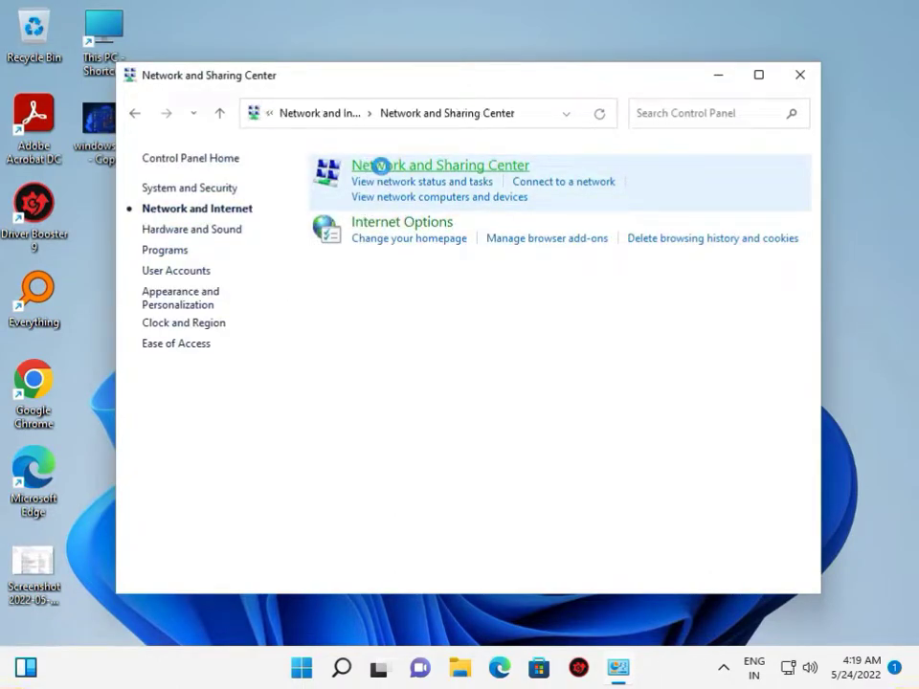
left_click(440, 165)
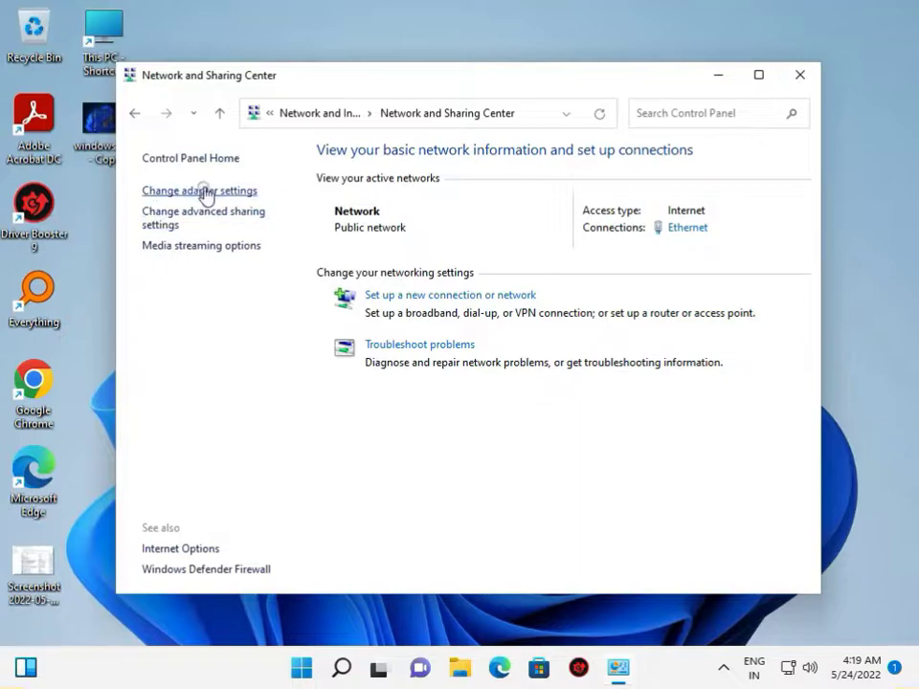
left_click(199, 192)
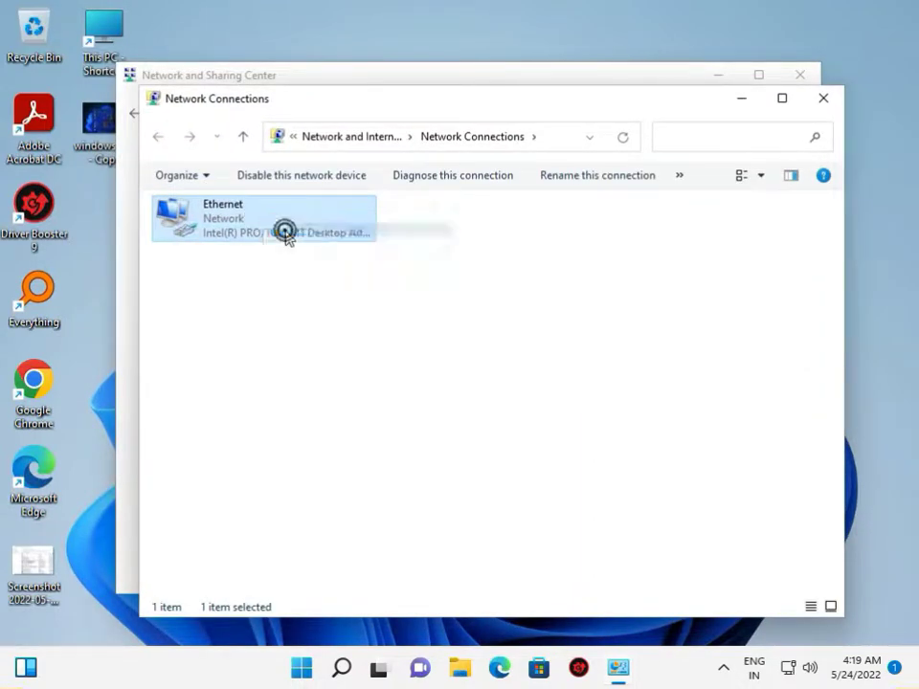
Disable the Ethernet adapter, then re-enable it so it reconnects
left_click(302, 177)
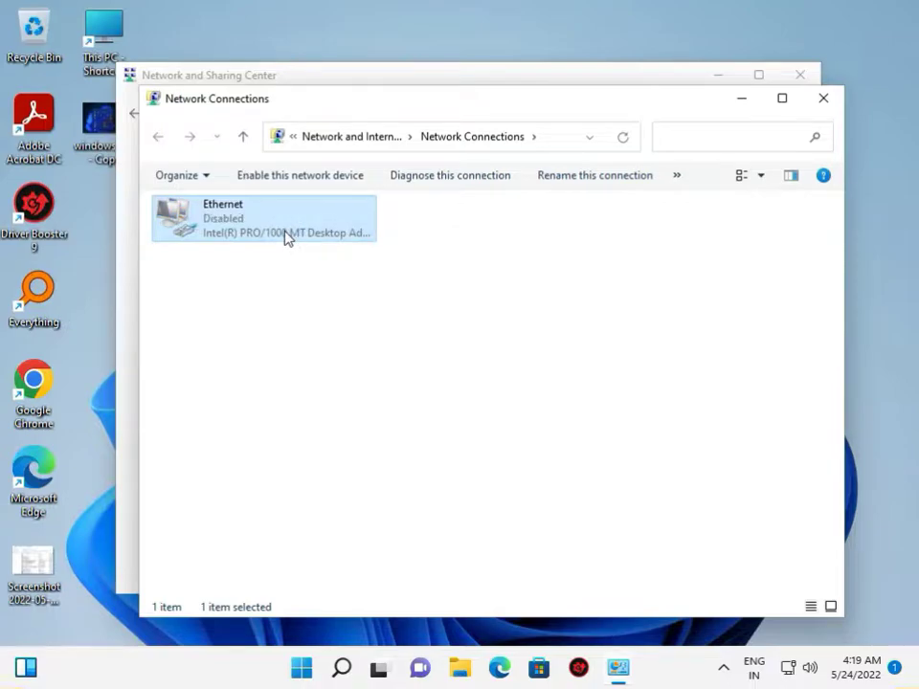
right_click(287, 237)
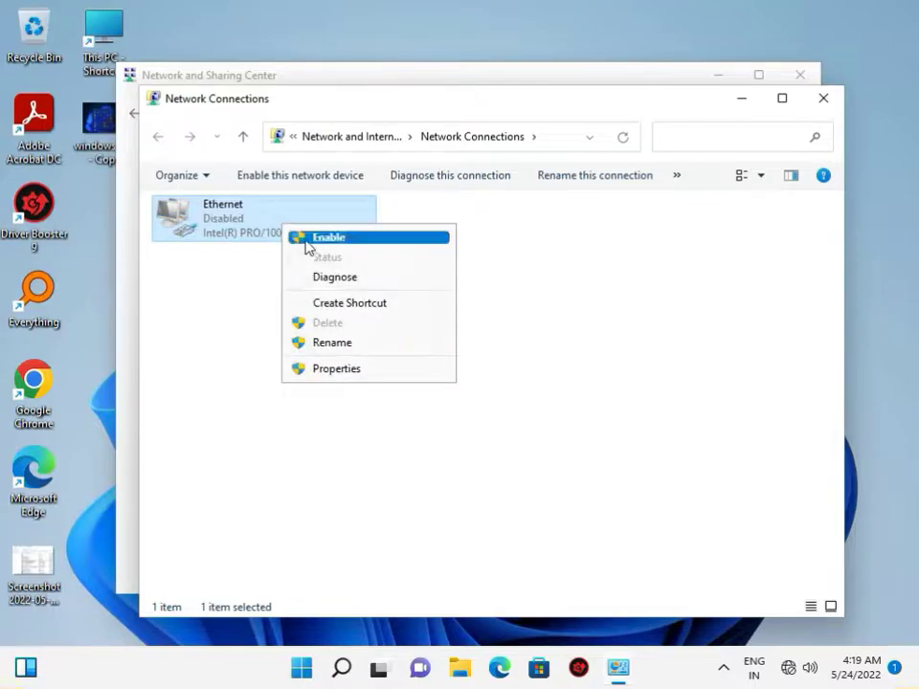
left_click(329, 237)
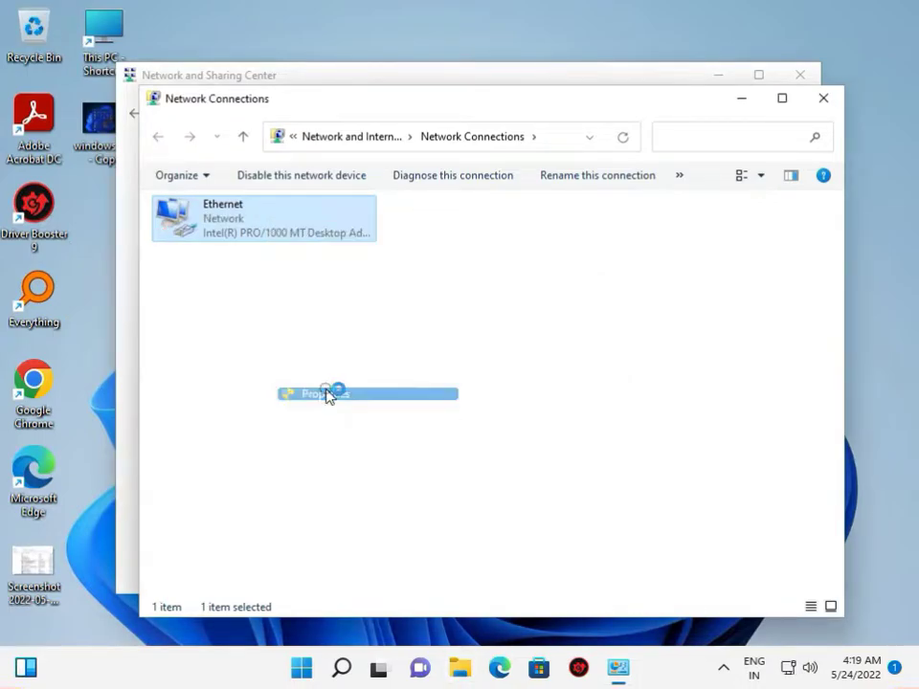
Set the Ethernet IPv4 DNS servers to 8.8.8.8 and 8.8.4.4, confirm, and close Network Connections
left_click(322, 395)
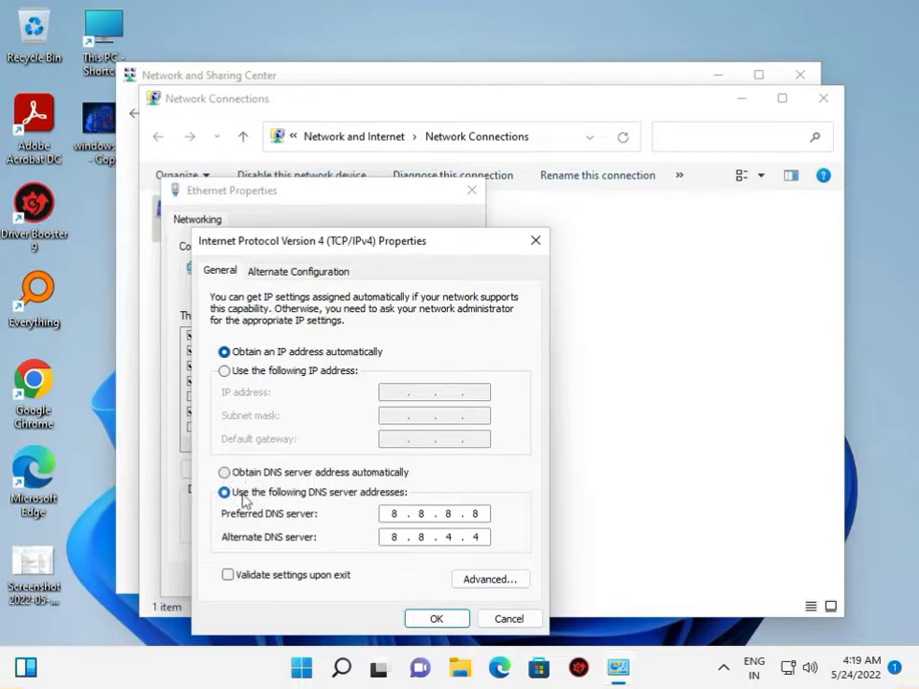
mouse_move(392, 501)
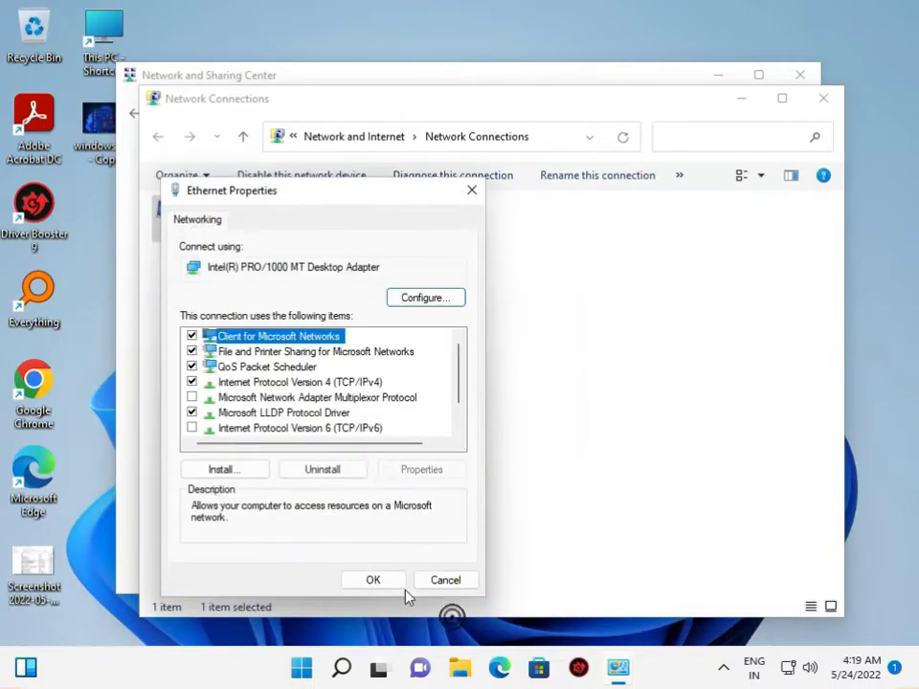
left_click(372, 578)
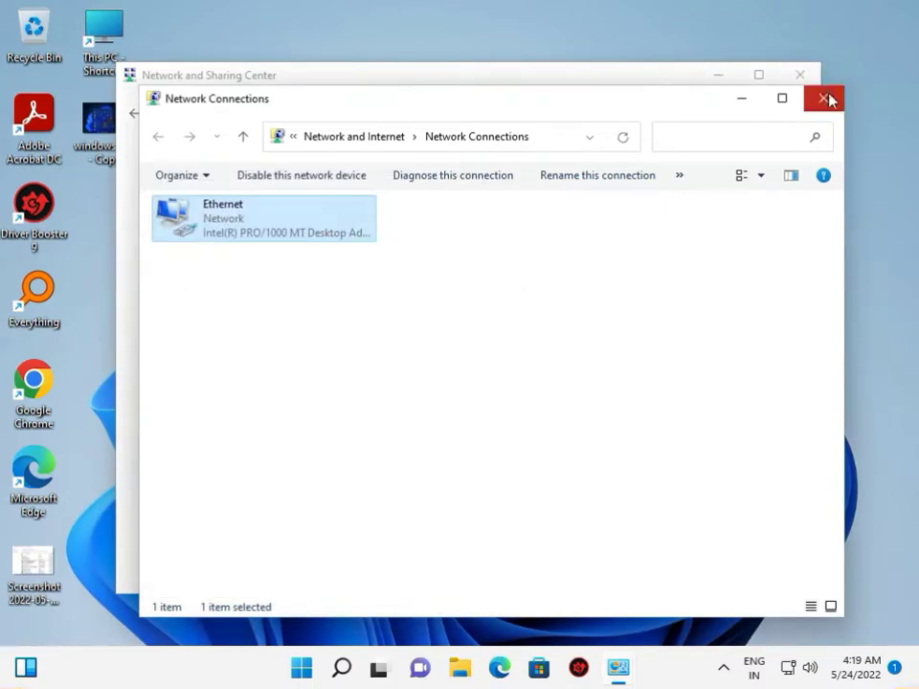
left_click(824, 99)
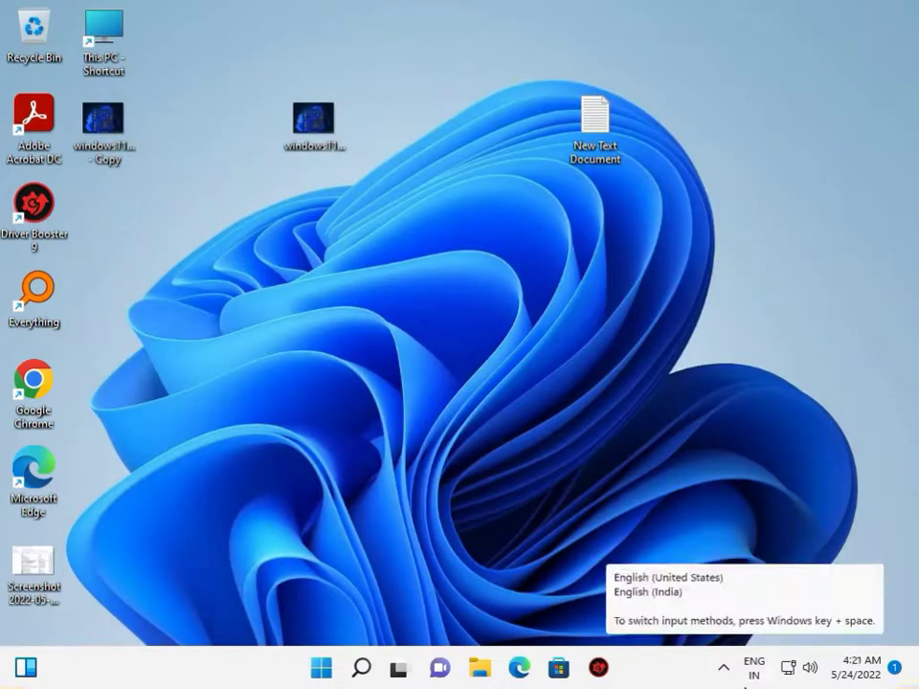
Reach Firewall & network protection in Windows Security via Settings
left_click(322, 667)
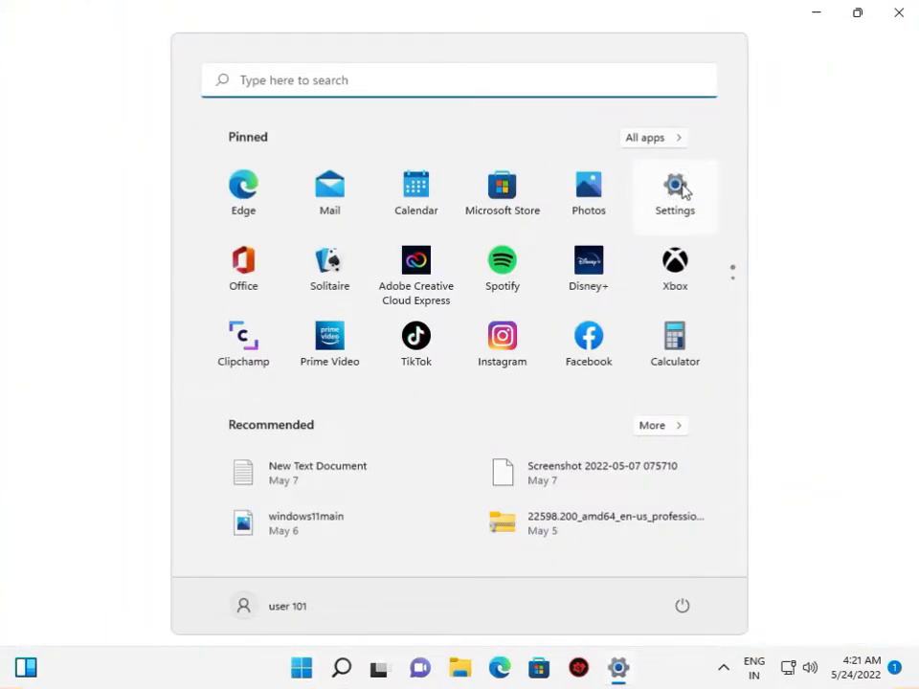
left_click(674, 191)
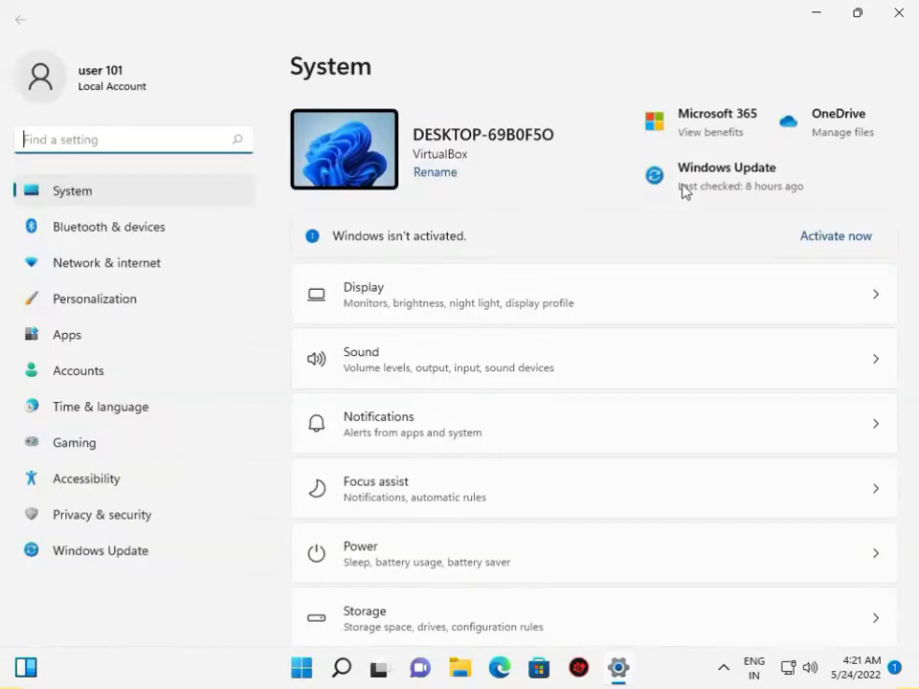
left_click(107, 262)
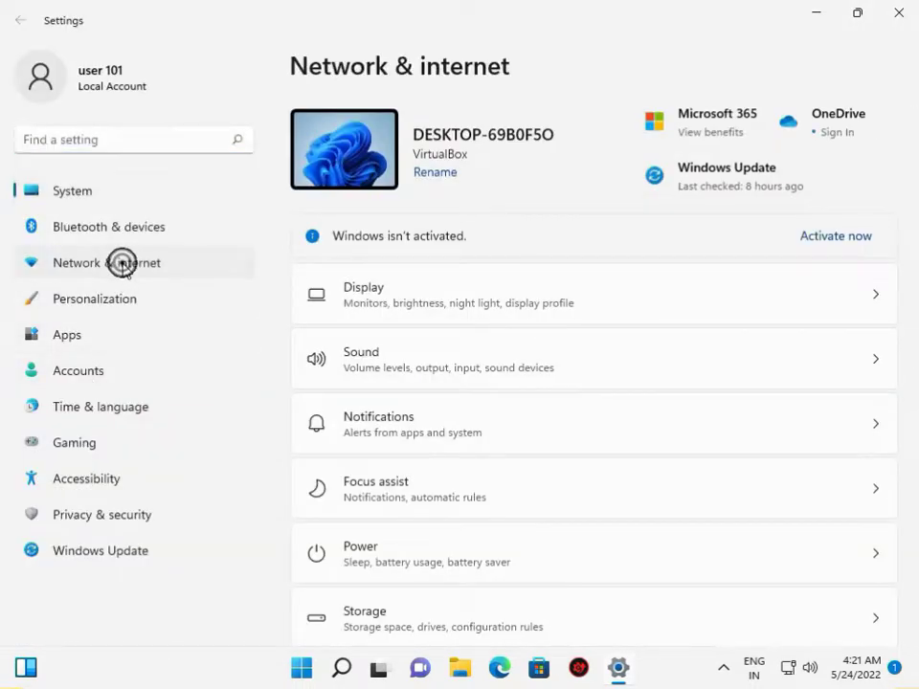
left_click(107, 262)
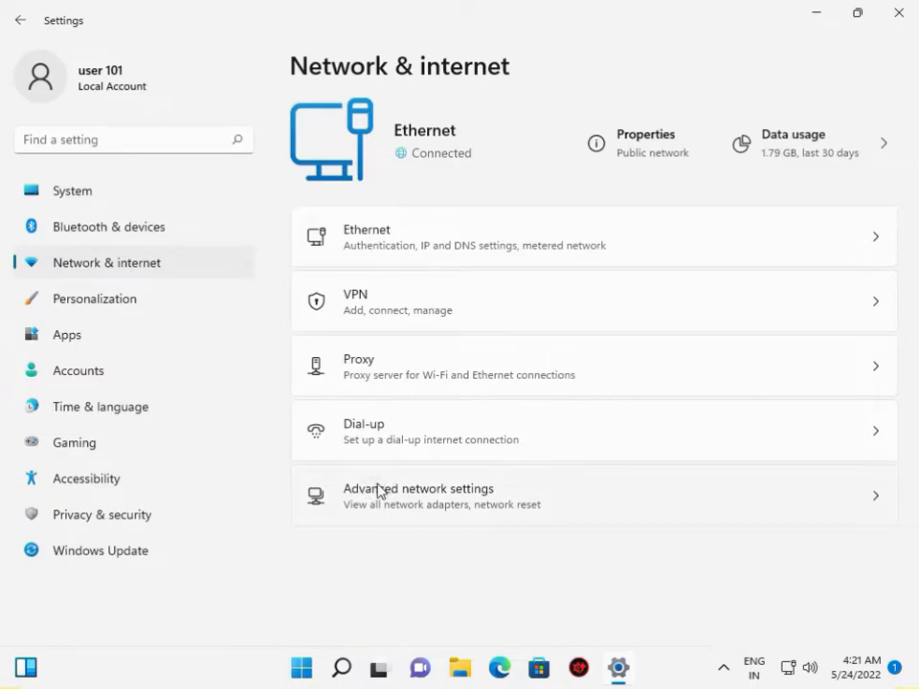
left_click(419, 494)
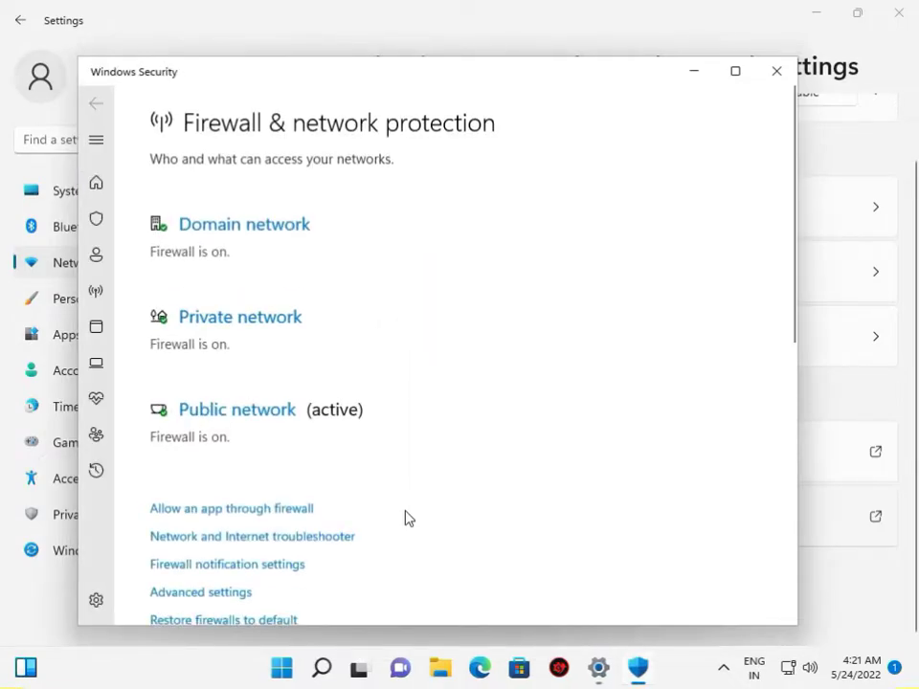
Switch Microsoft Defender Firewall off for the Domain, Private and Public networks, then close the window
left_click(243, 224)
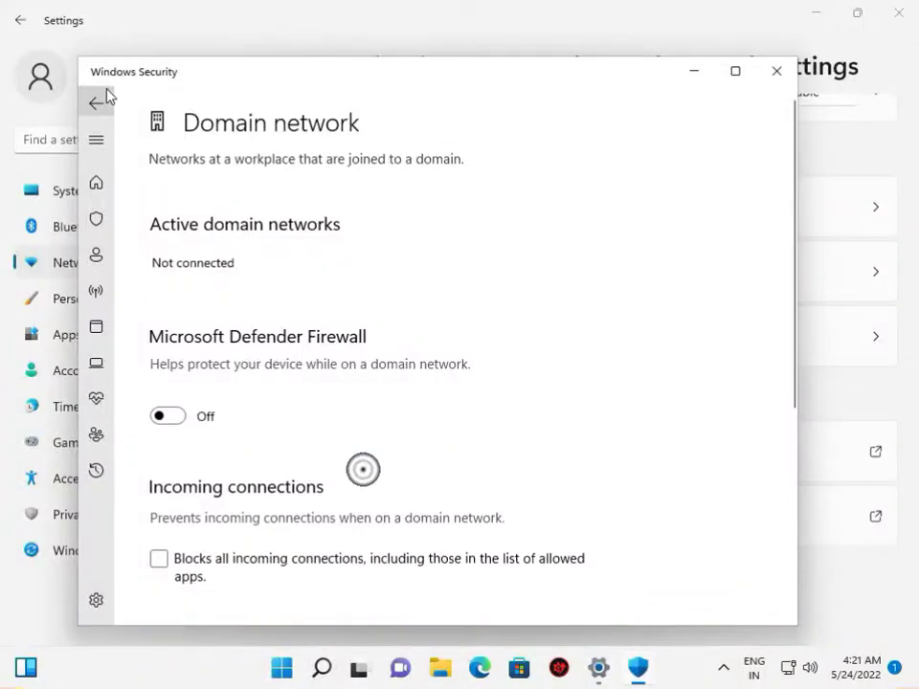
left_click(95, 103)
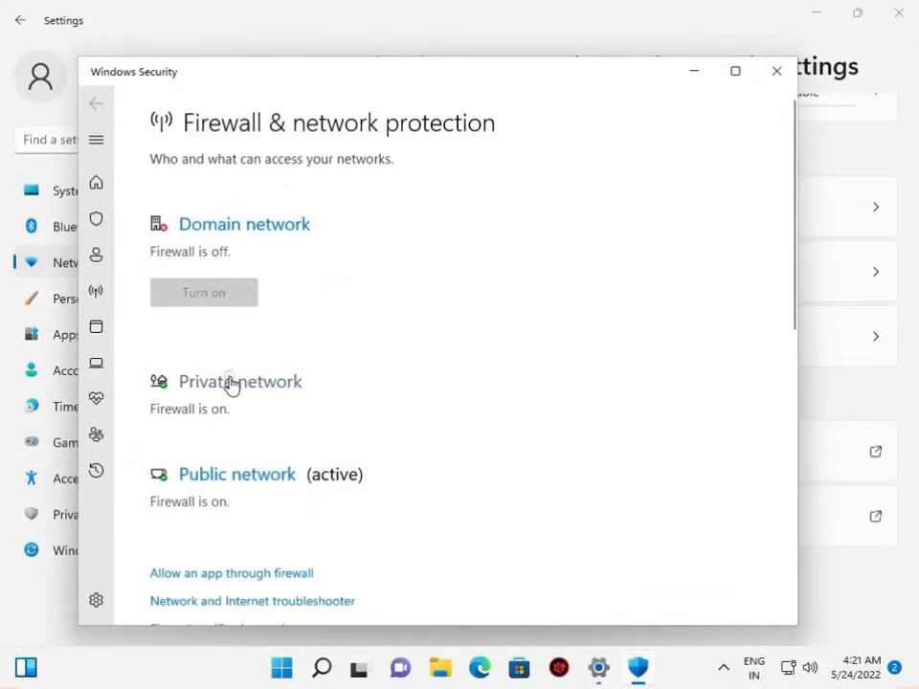
left_click(240, 381)
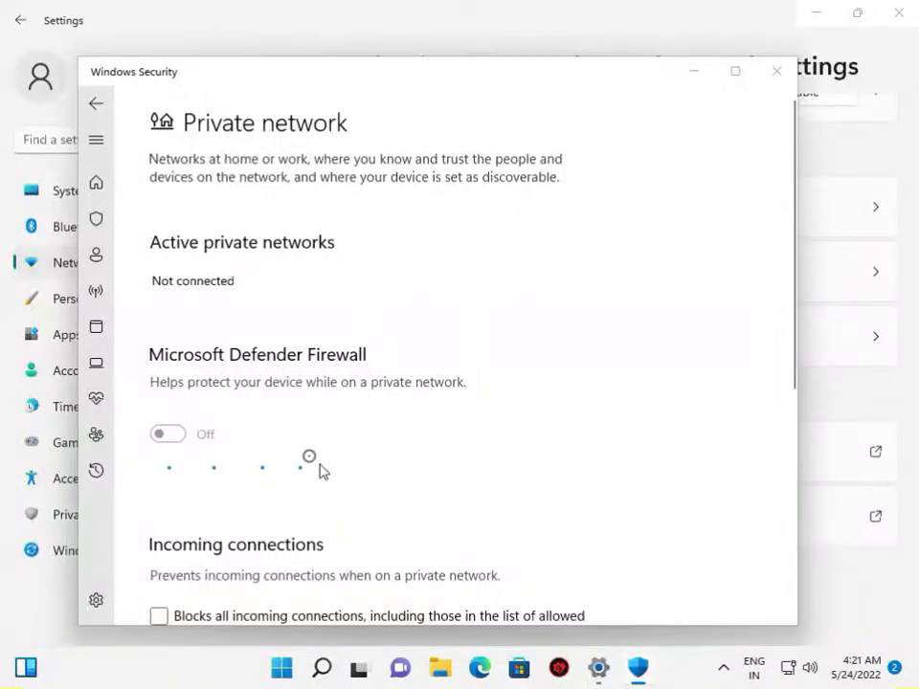
left_click(96, 103)
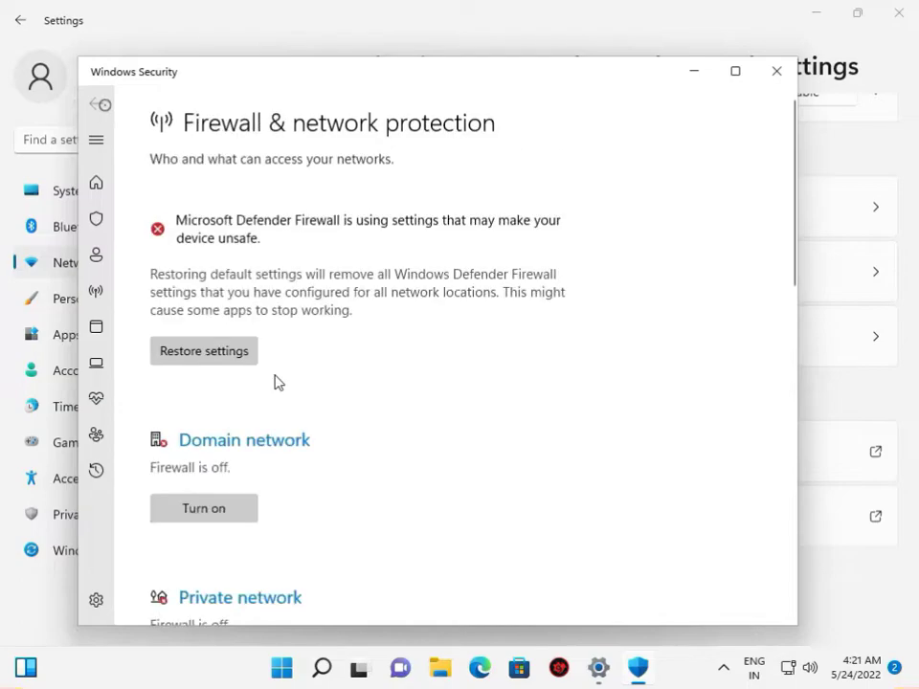
scroll("down", 3)
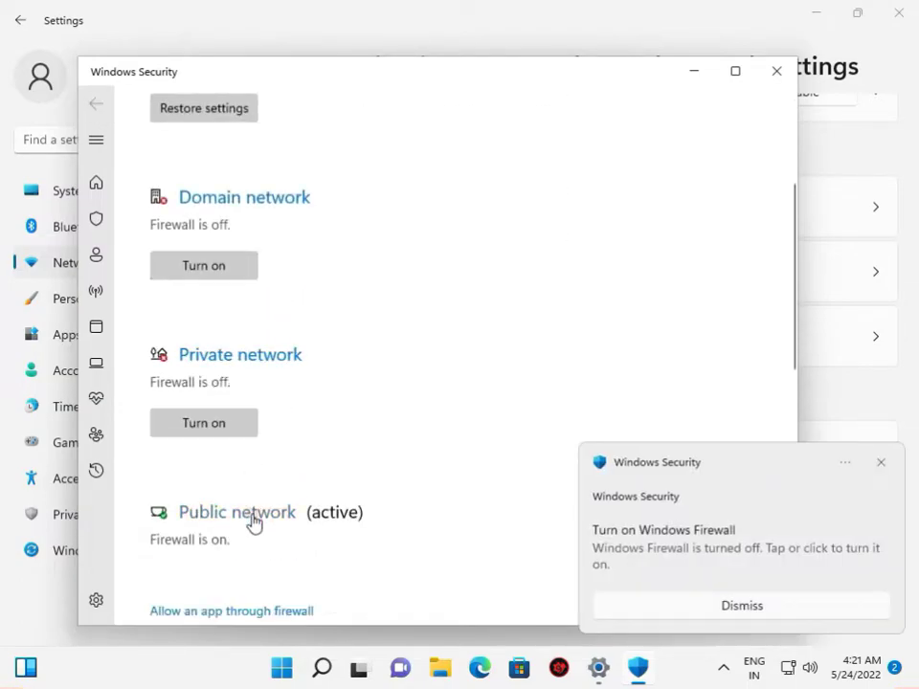
left_click(236, 513)
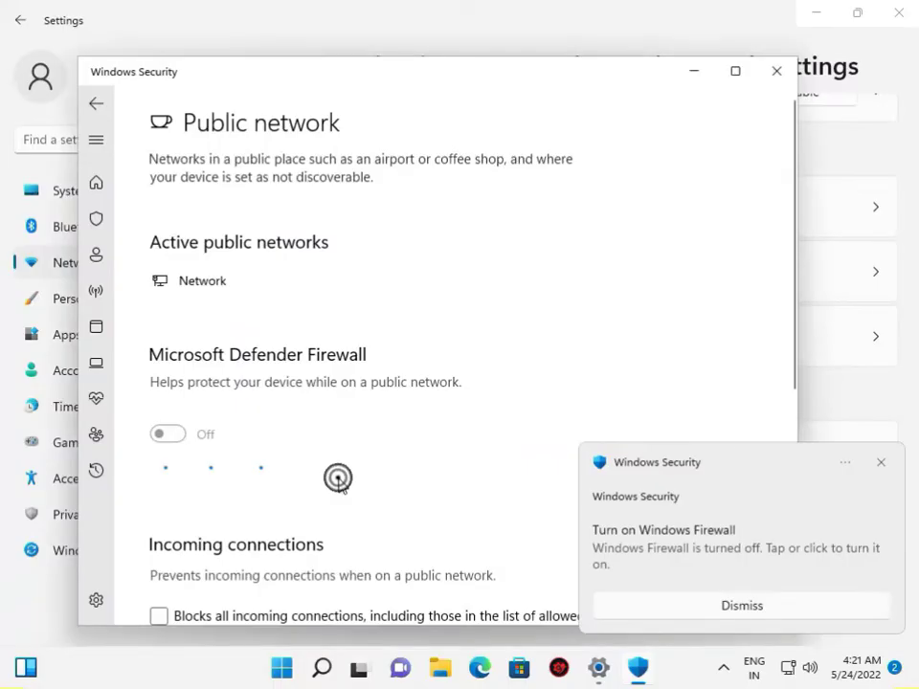
left_click(96, 104)
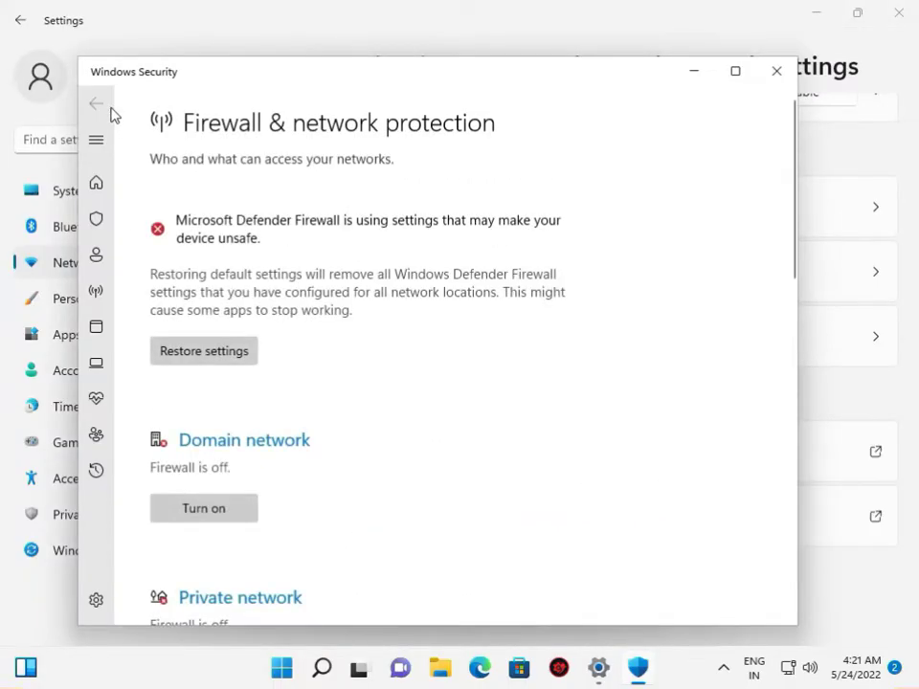
left_click(775, 71)
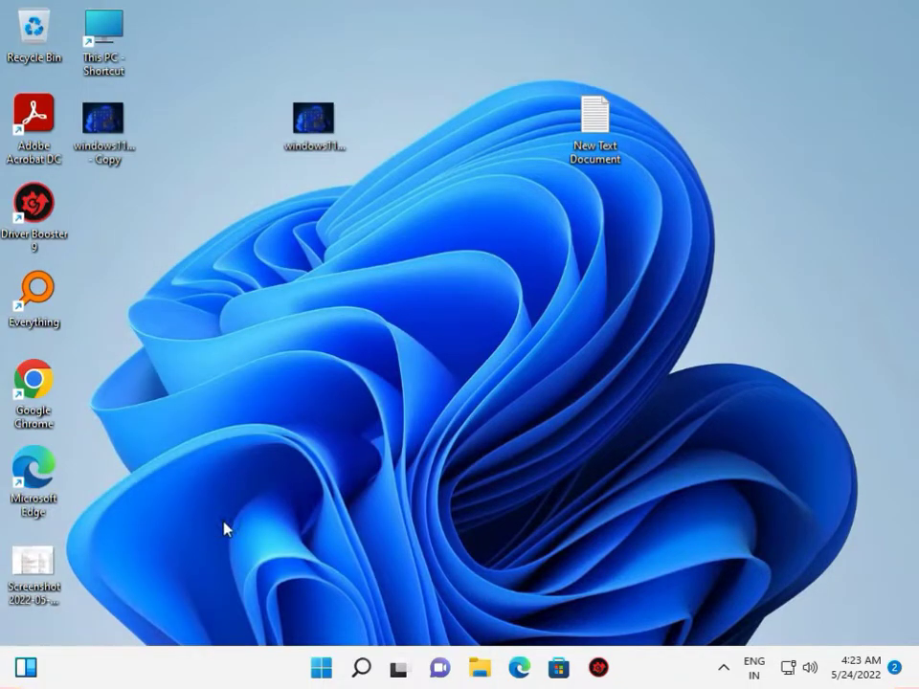
Search 'services' from Start and launch the Services console
left_click(322, 666)
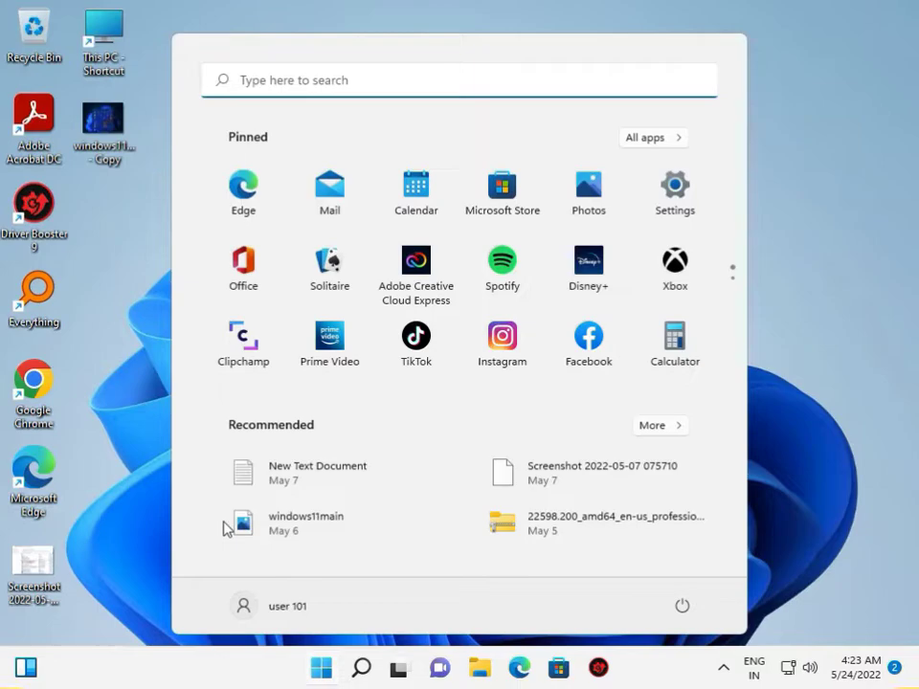
type("s")
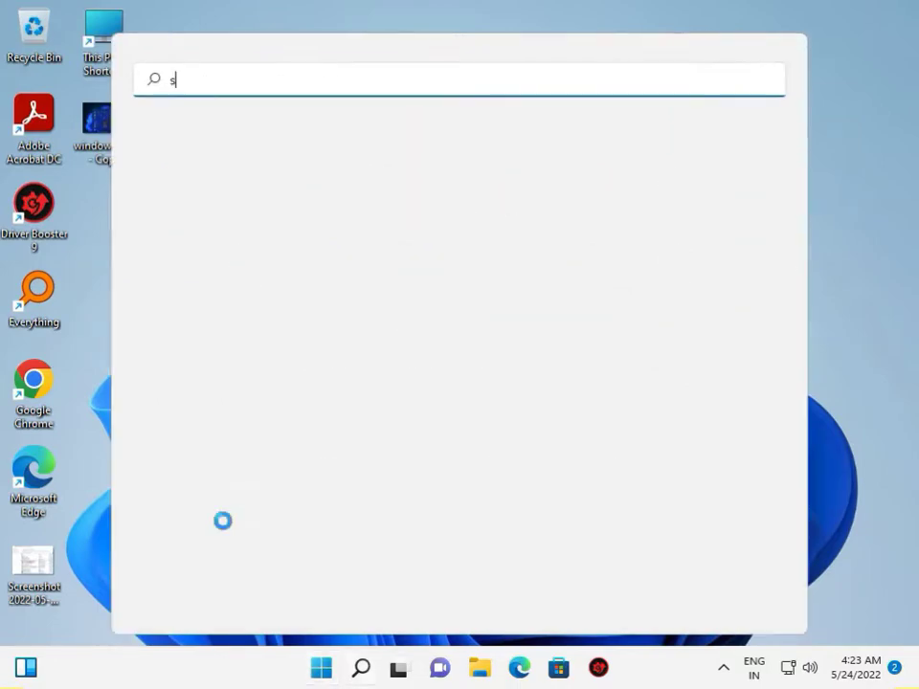
type("ervi")
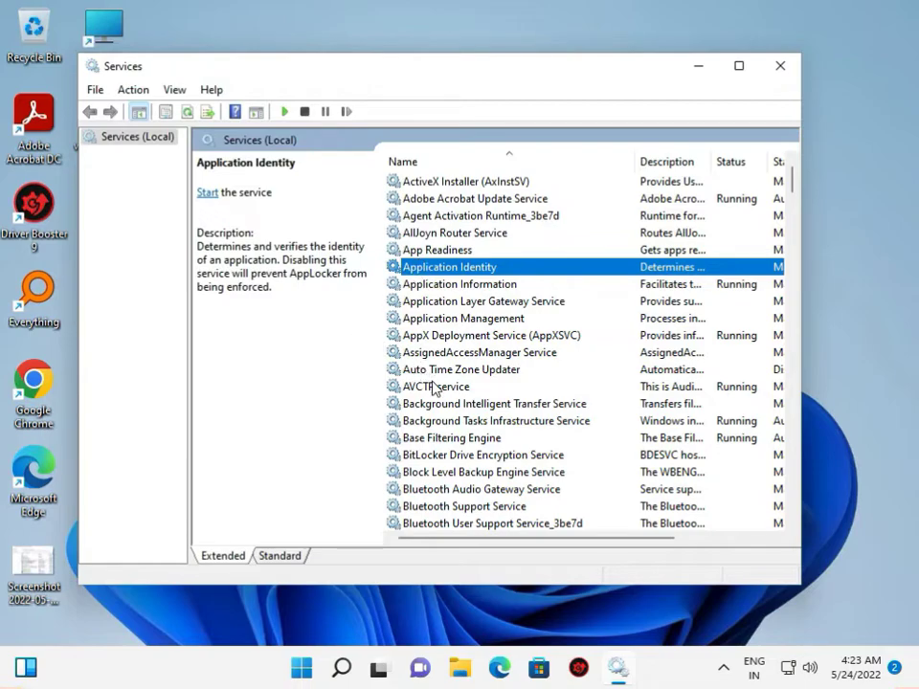
scroll("down", 3)
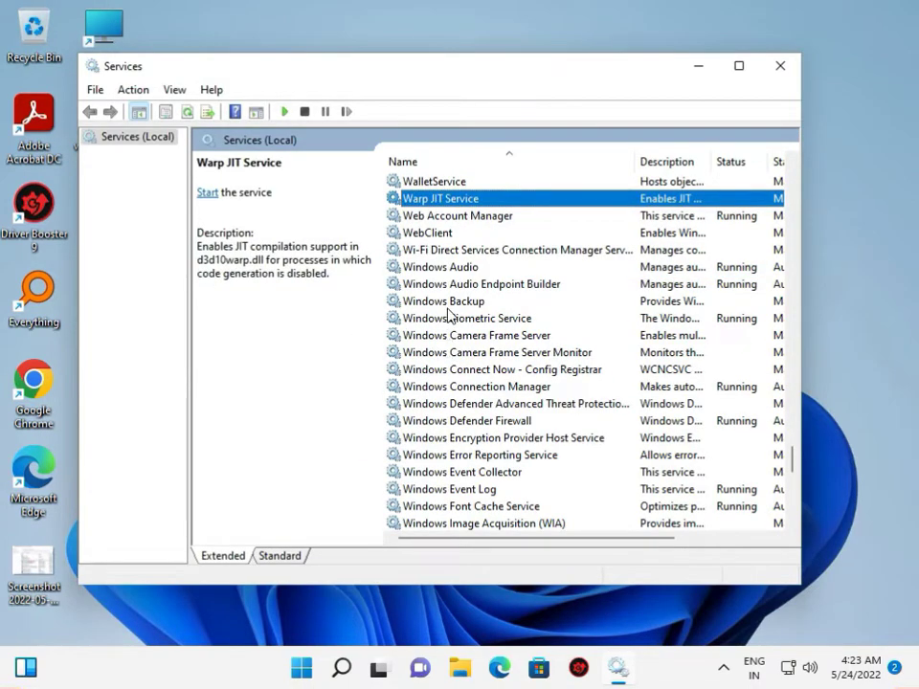
left_click(509, 249)
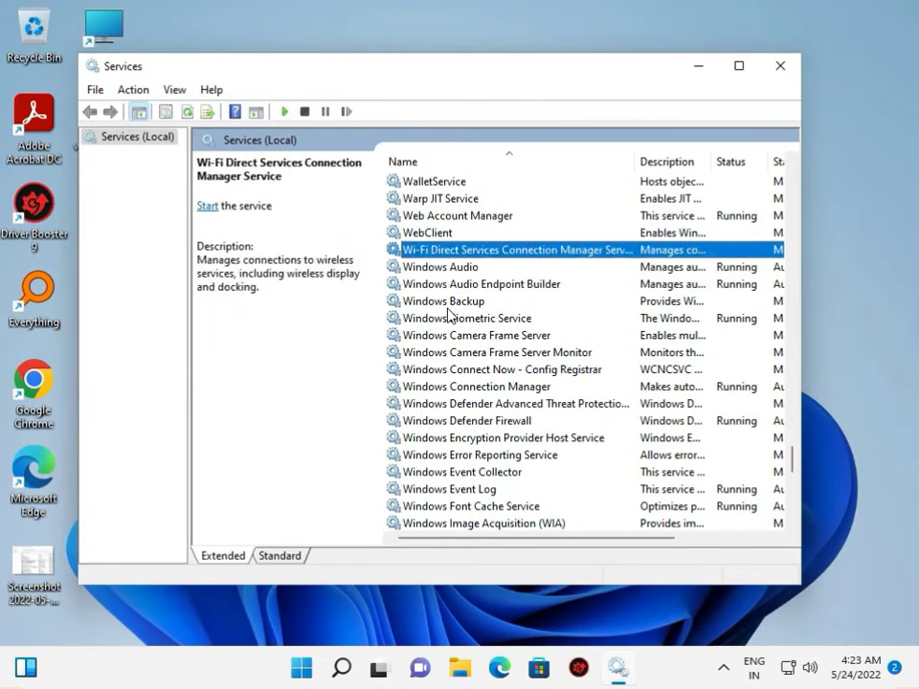
Locate the Windows Event Log service and stop it
left_click(459, 490)
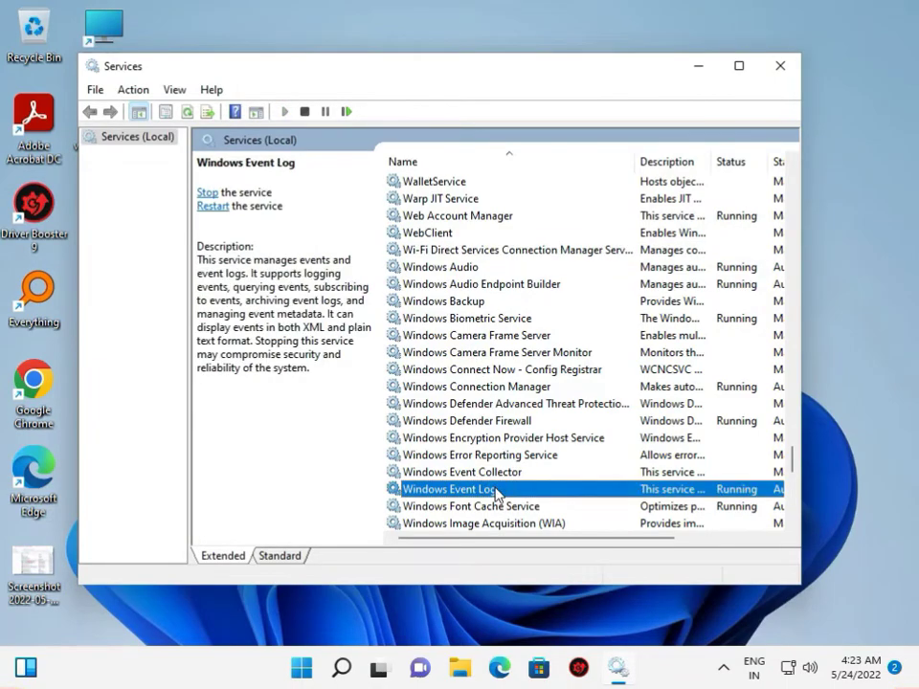
scroll("down", 3)
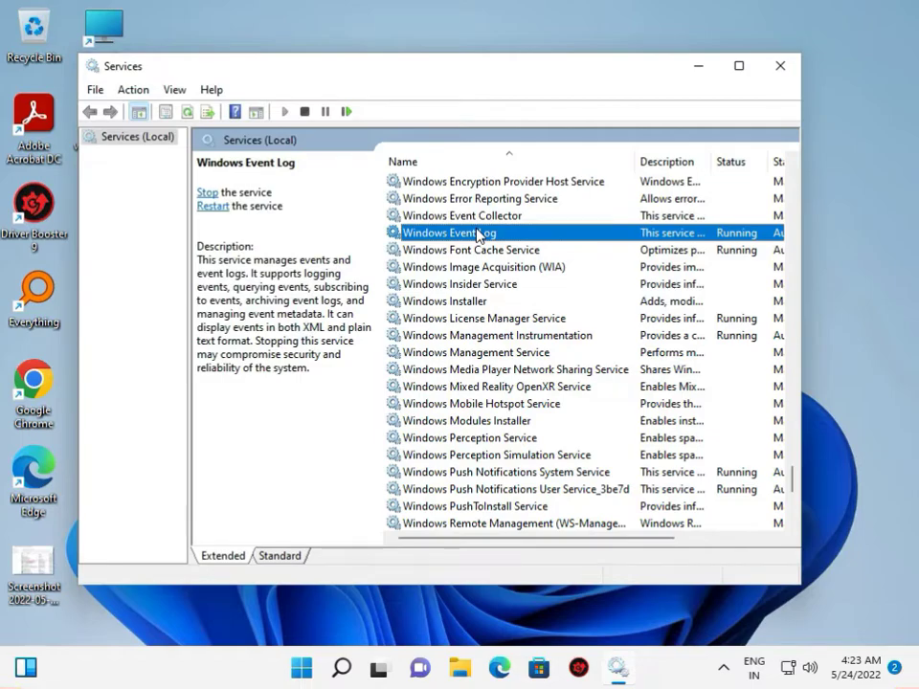
right_click(444, 234)
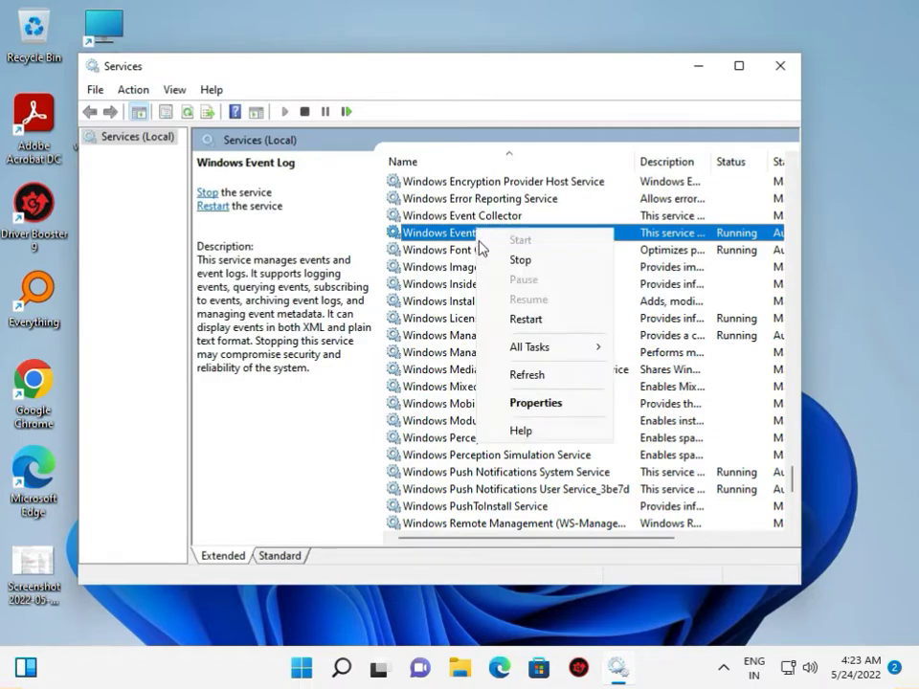
left_click(521, 260)
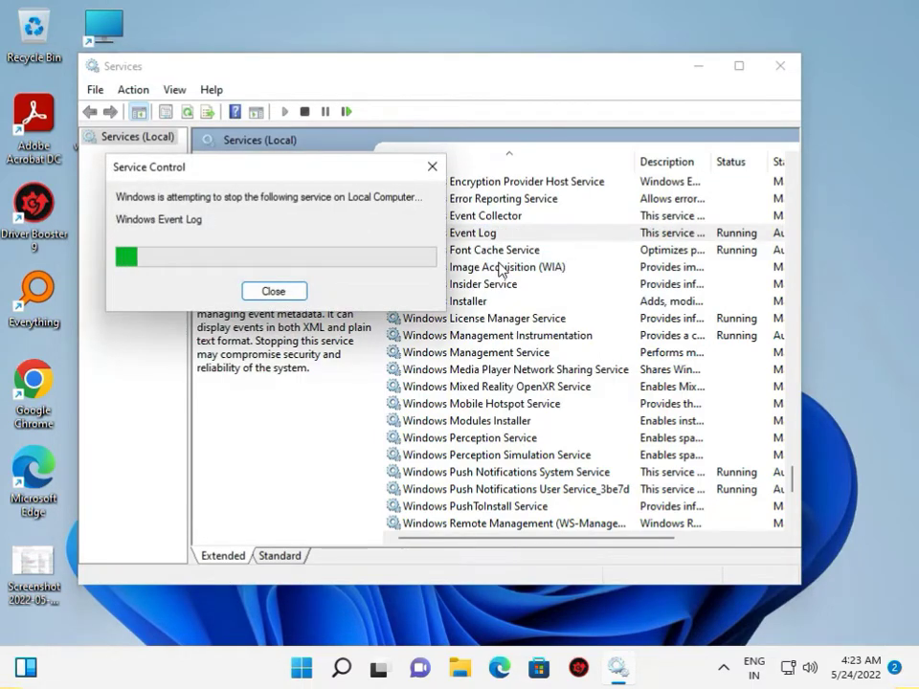
left_click(274, 290)
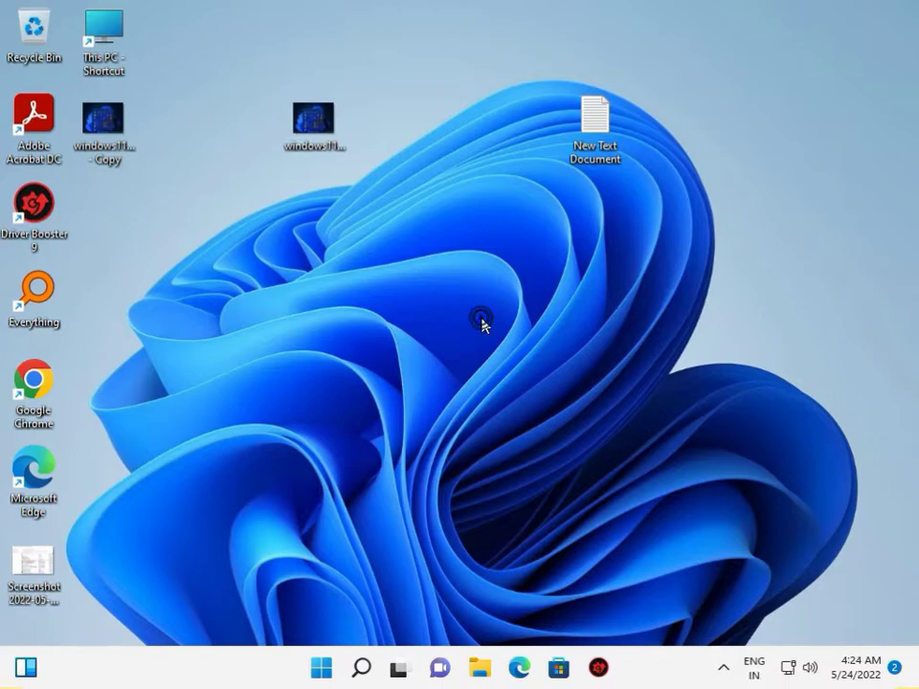
right_click(483, 322)
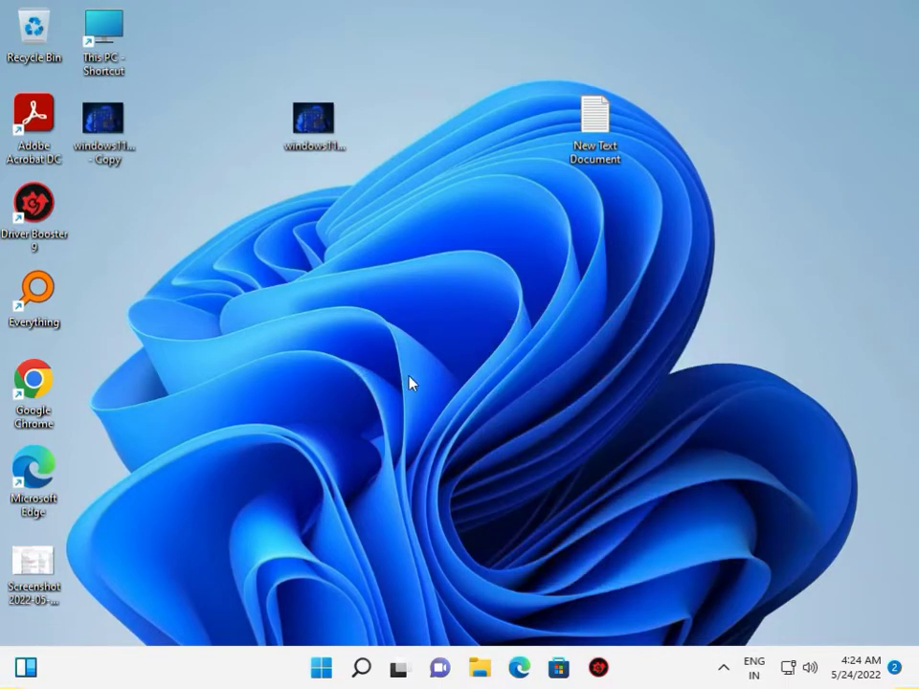
mouse_move(624, 485)
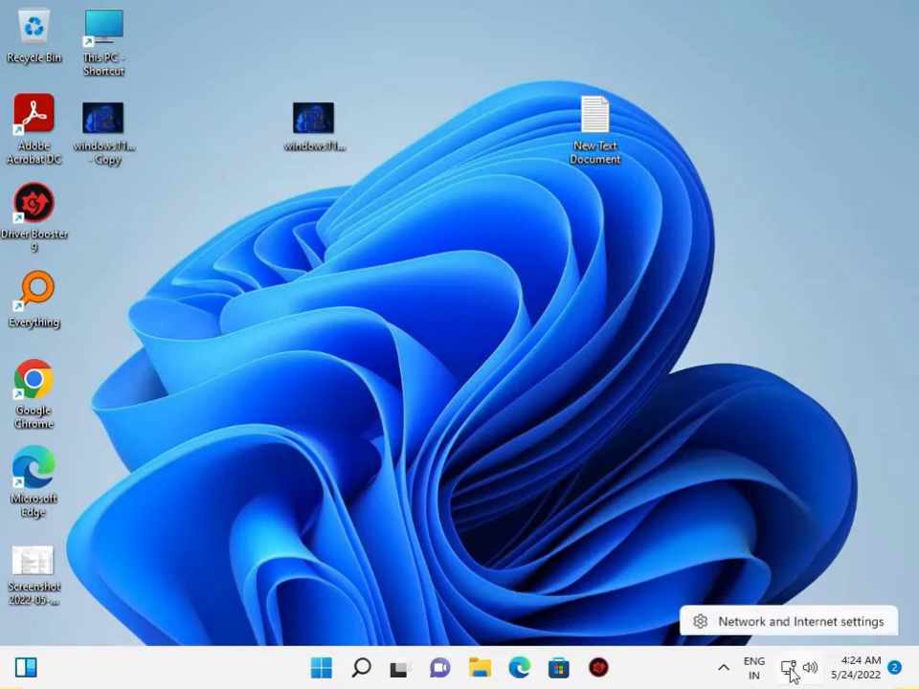
mouse_move(554, 574)
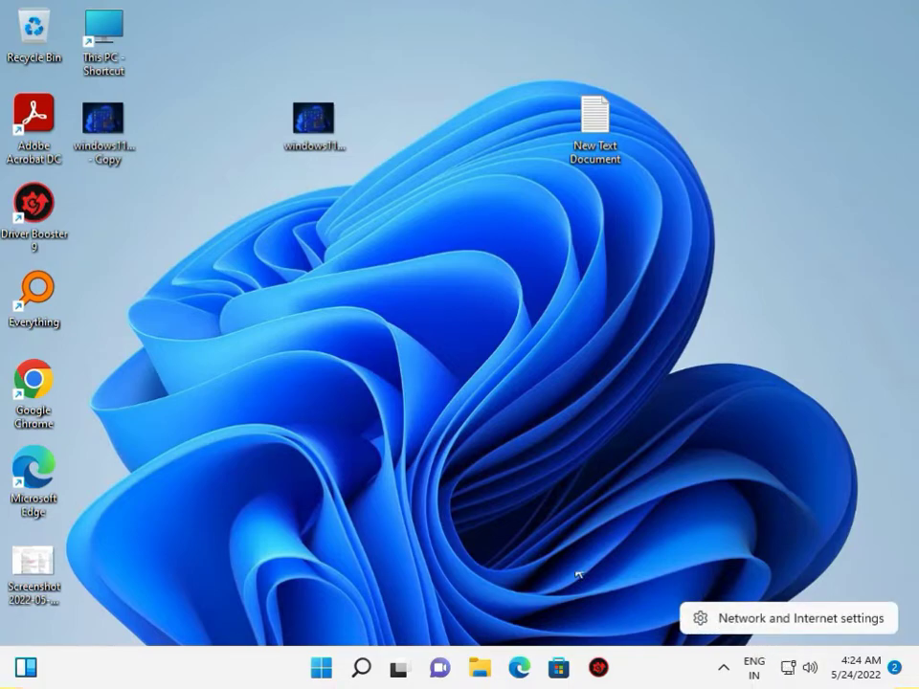
mouse_move(425, 467)
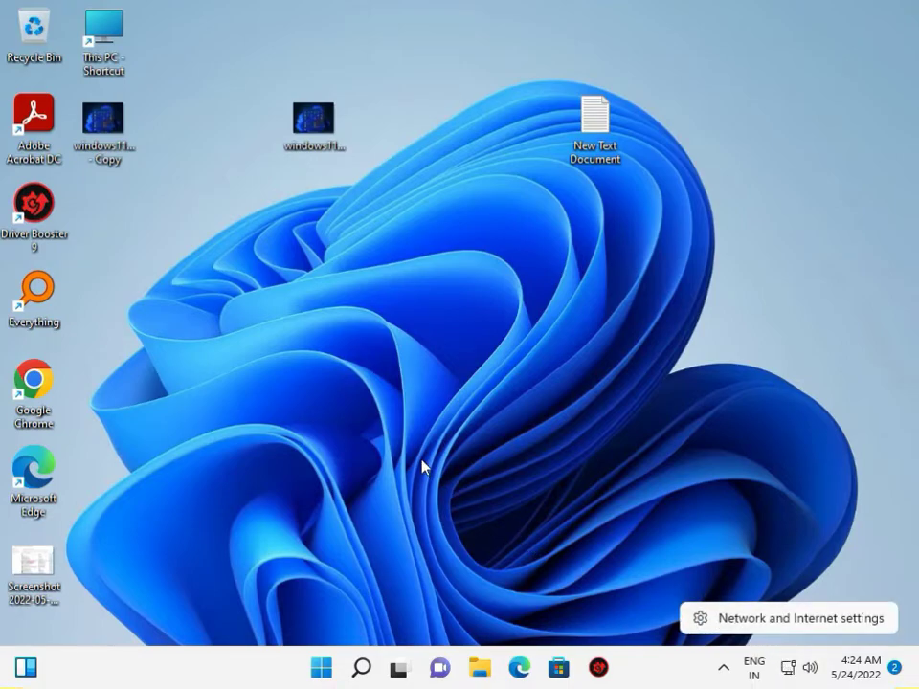